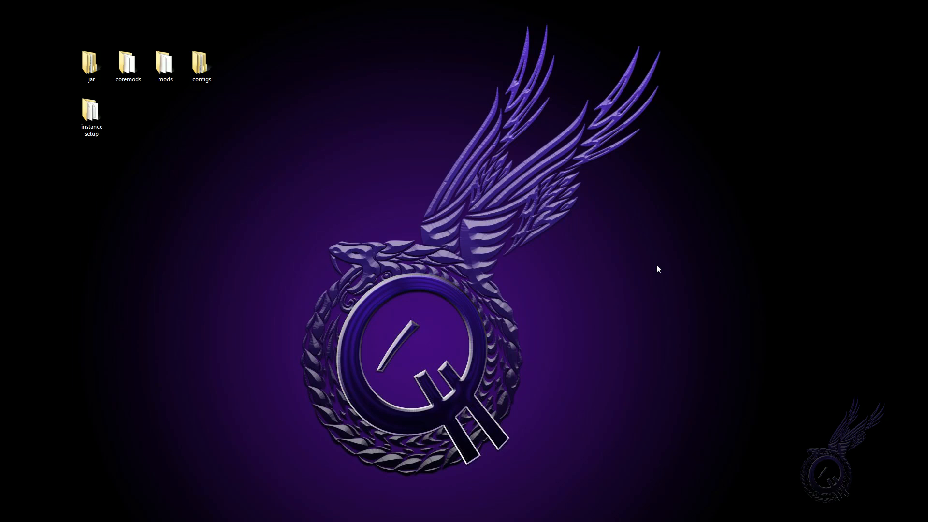
mouse_move(798, 411)
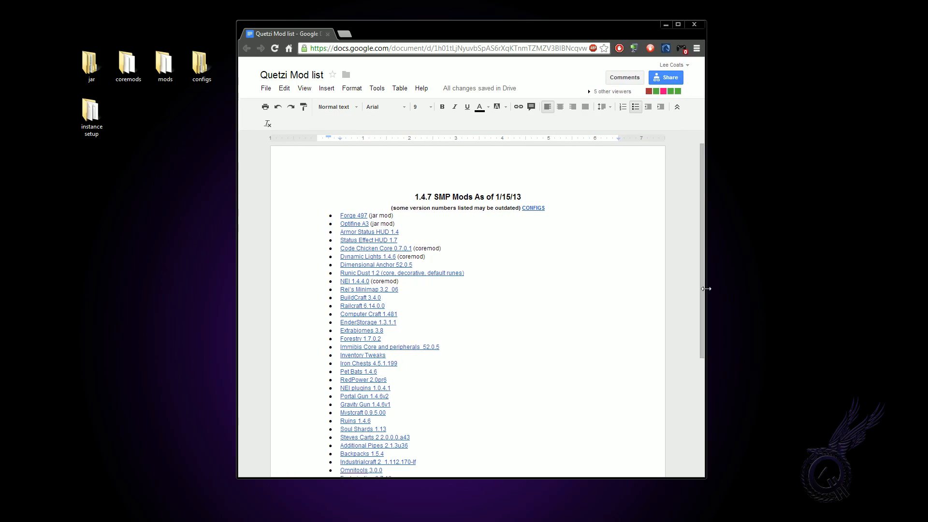
Scroll through the Quetzi Mod list of 1.4.7 SMP mods in Google Docs
scroll("down", 3)
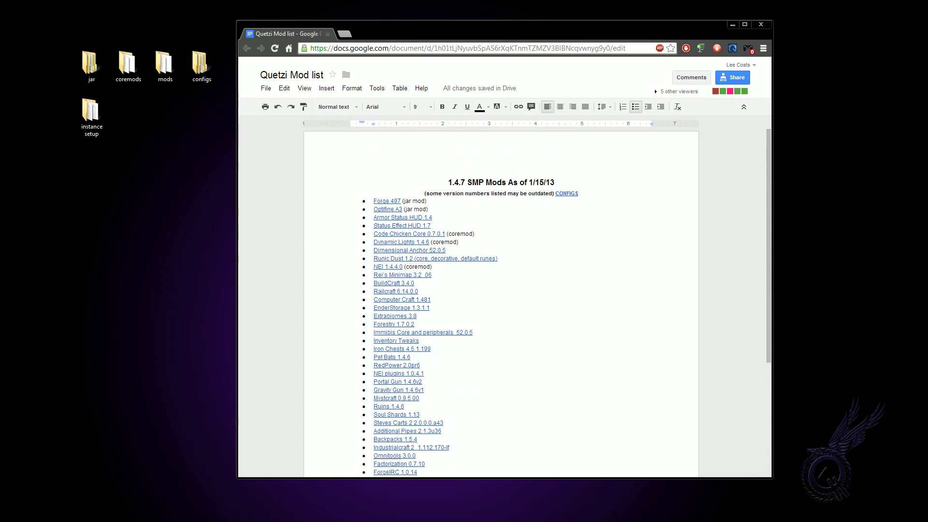
scroll("down", 3)
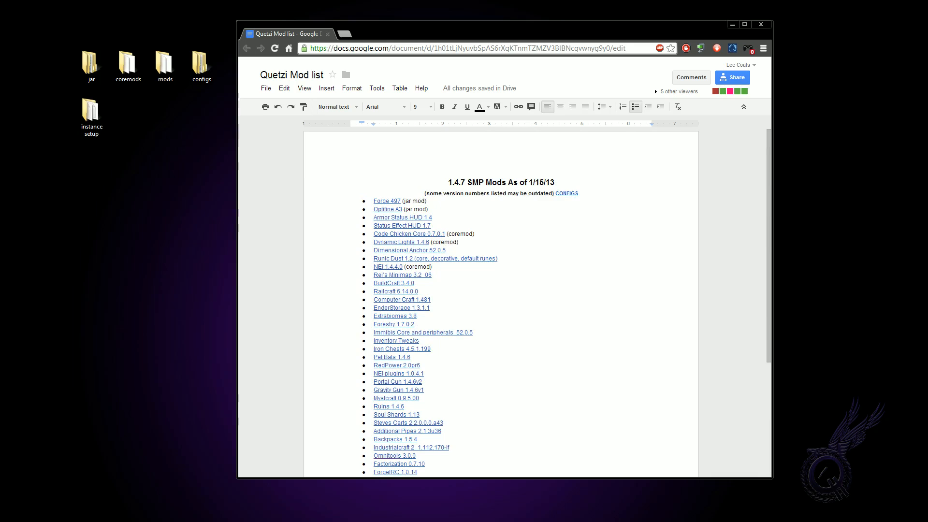
scroll("down", 3)
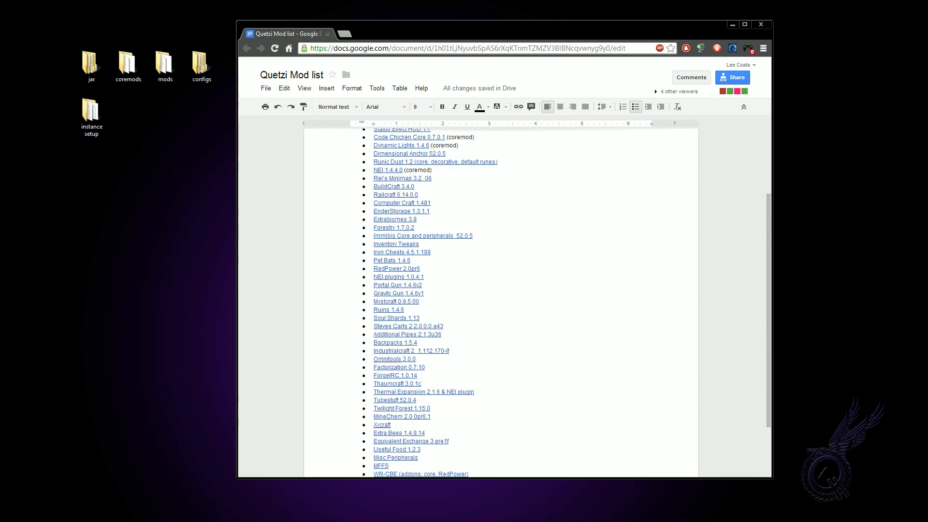
scroll("down", 3)
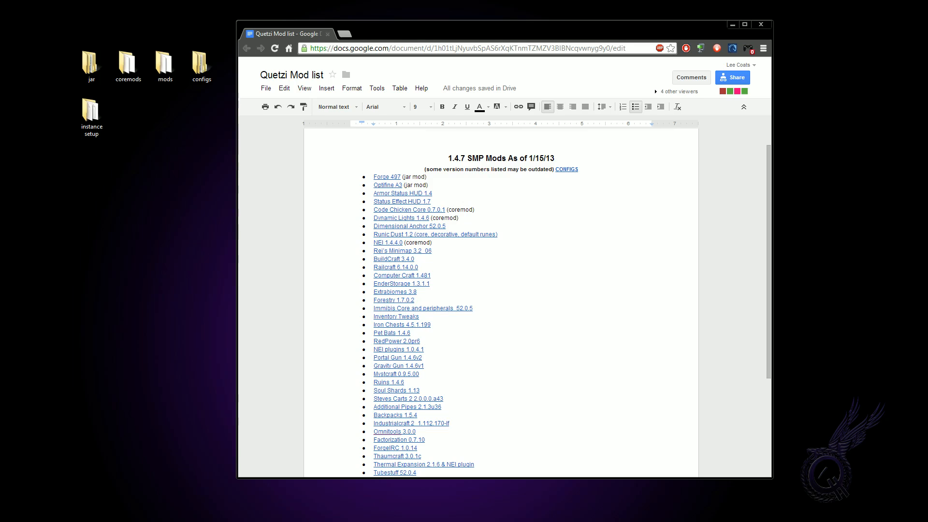
Inspect the desktop jar, coremods and mods folders, then minimize the mod list browser
double_click(91, 62)
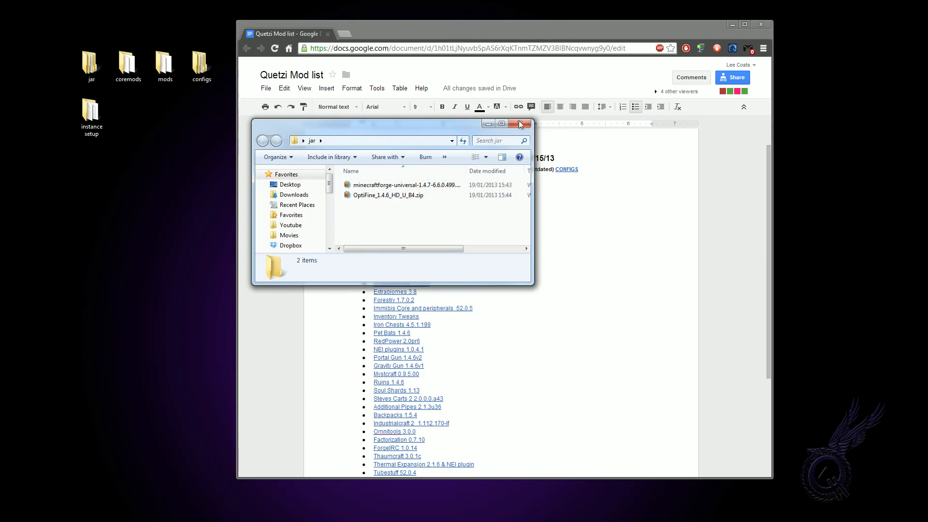
left_click(519, 123)
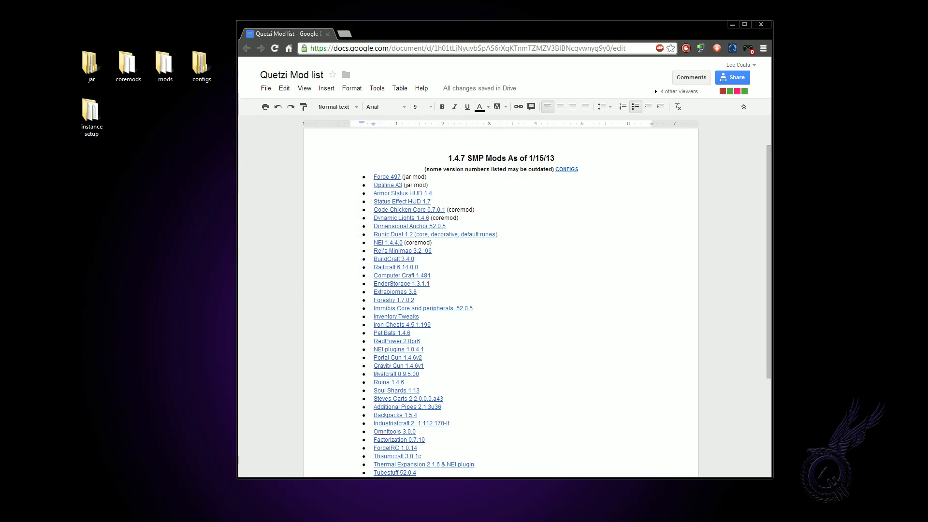
left_click(127, 63)
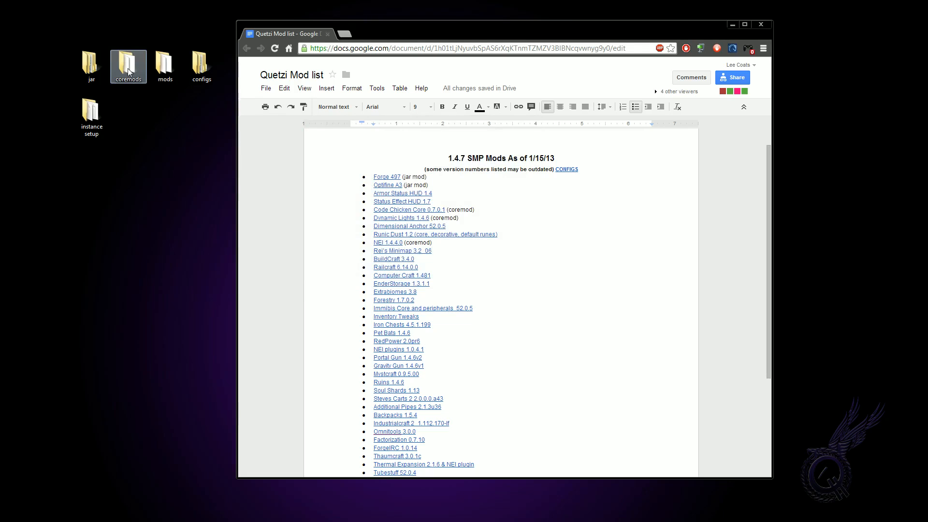
double_click(127, 65)
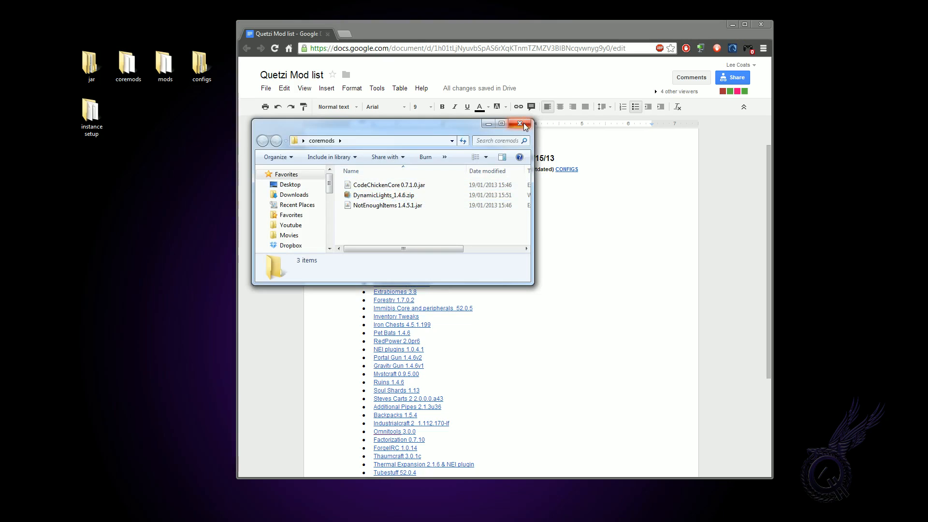
left_click(518, 123)
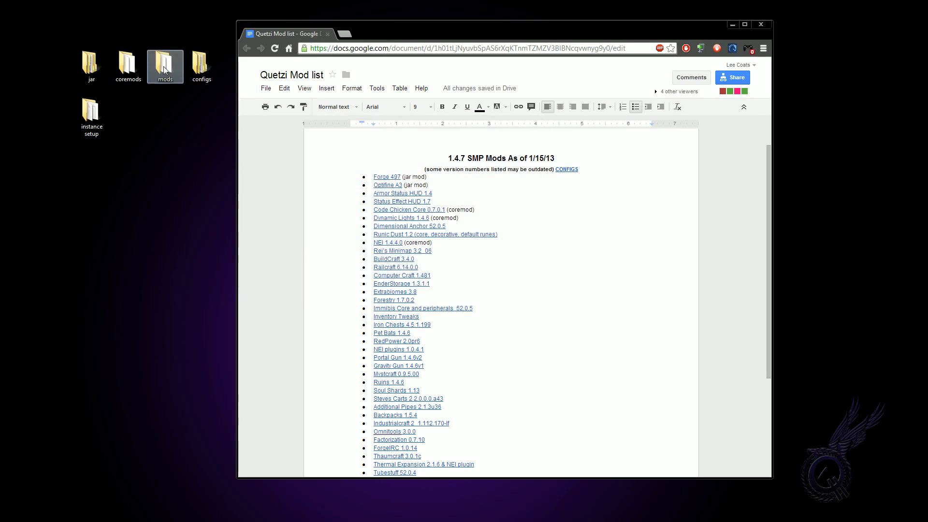
double_click(165, 65)
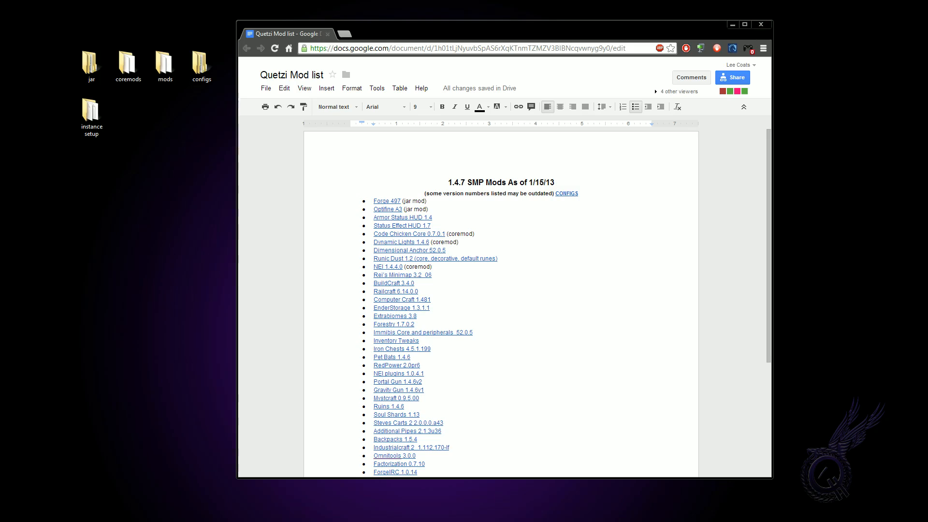
left_click(759, 24)
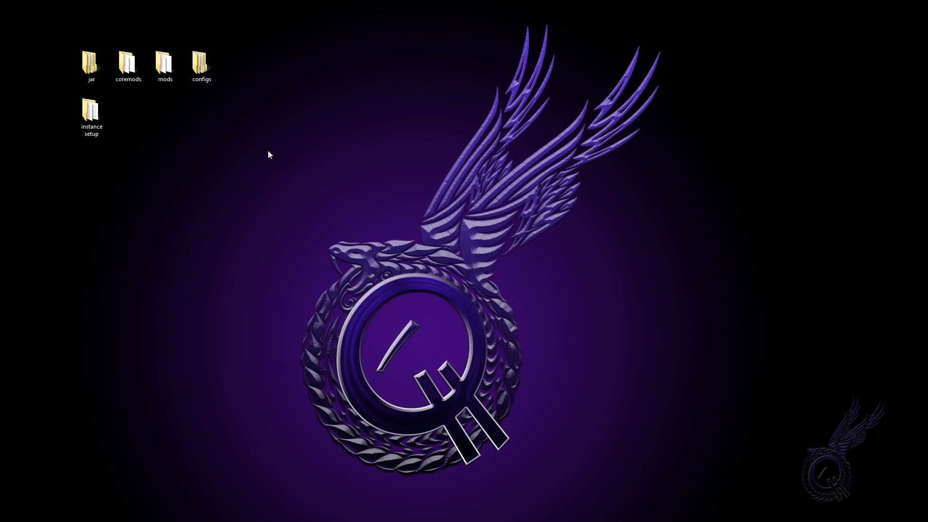
Launch MultiMC.exe from the instance setup folder
double_click(91, 112)
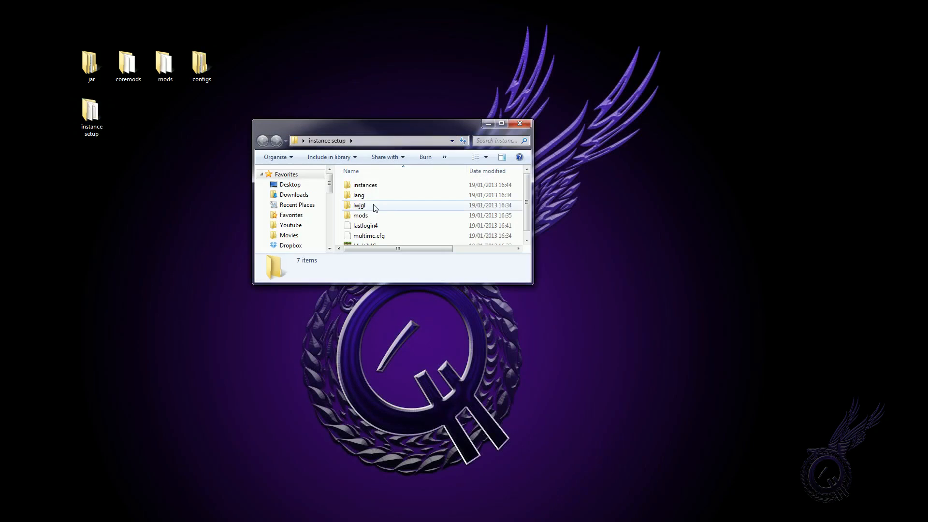
scroll("down", 3)
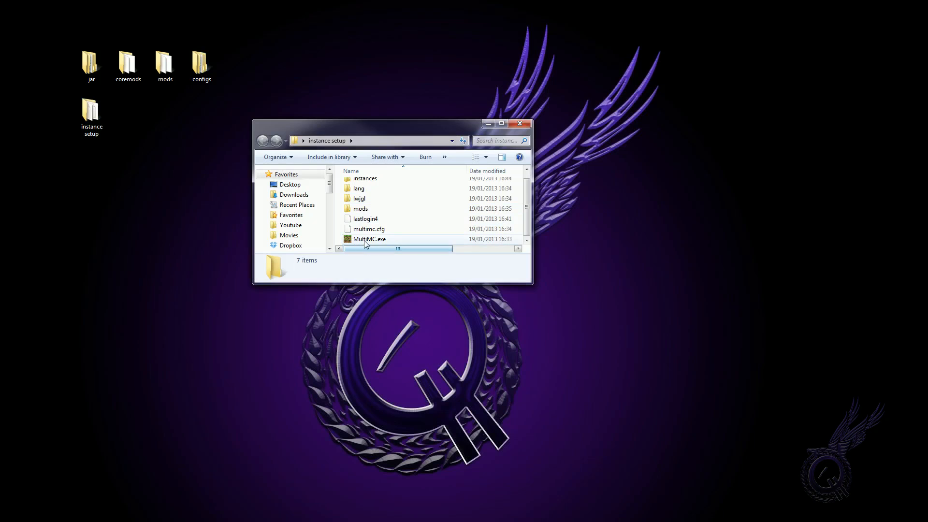
left_click(368, 239)
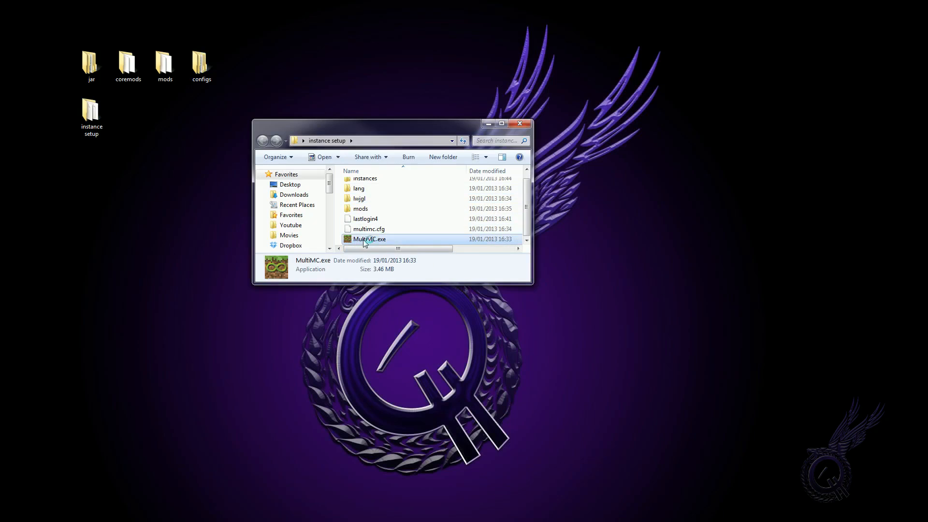
double_click(369, 238)
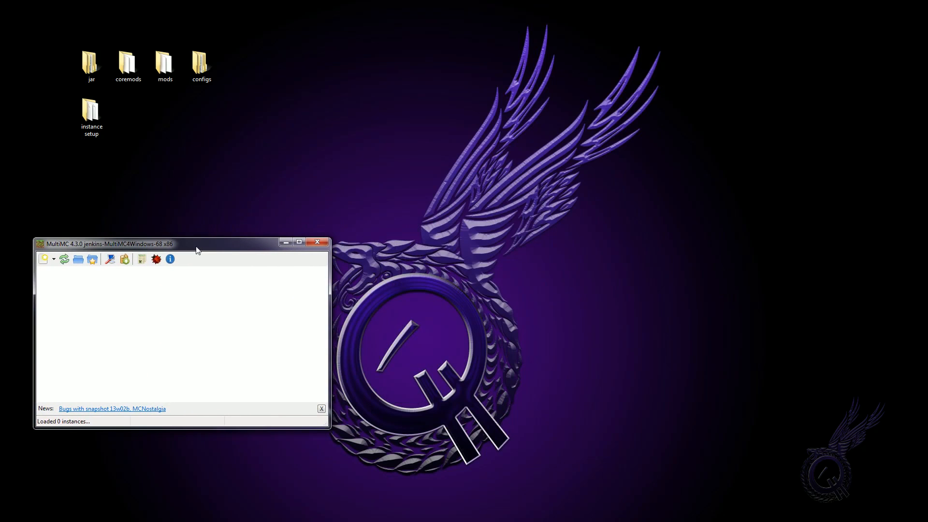
Add a new Minecraft 1.4.7 instance named 'Q Mods' and bring up its actions
left_click(44, 259)
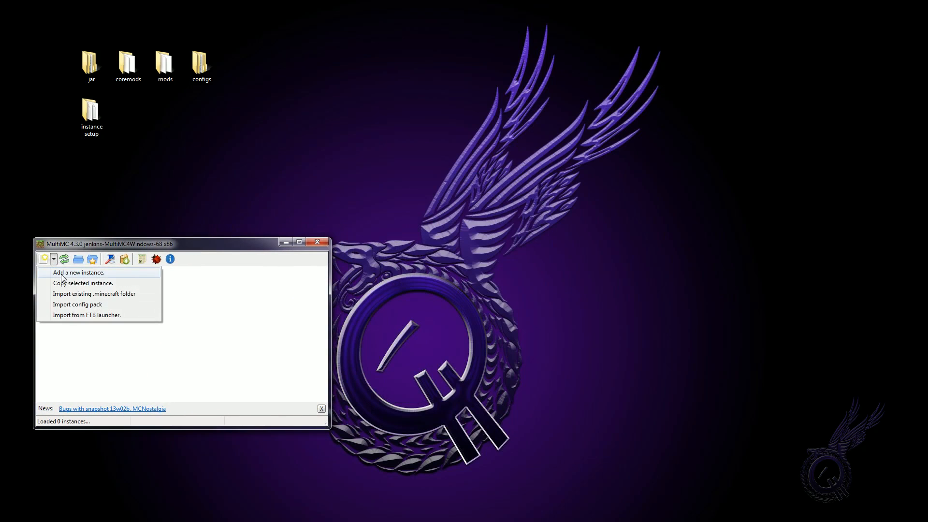
left_click(78, 273)
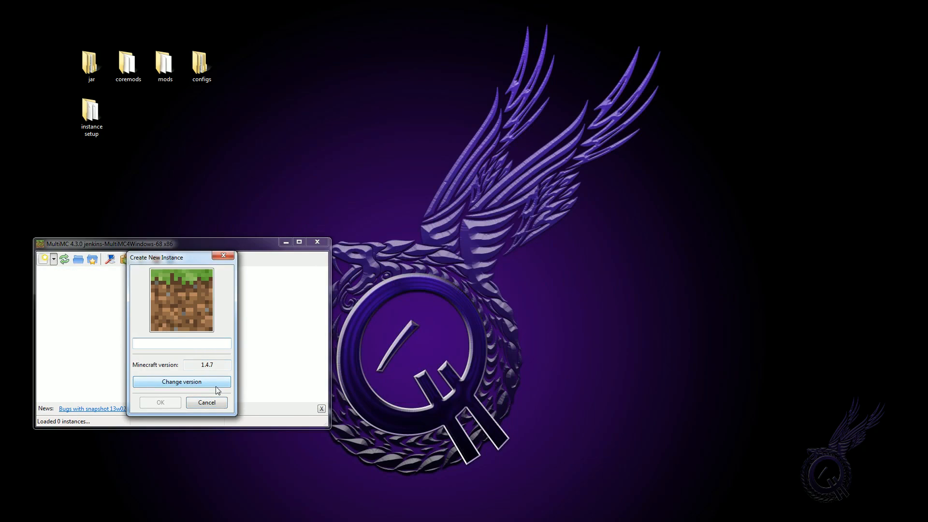
type("Q Mods")
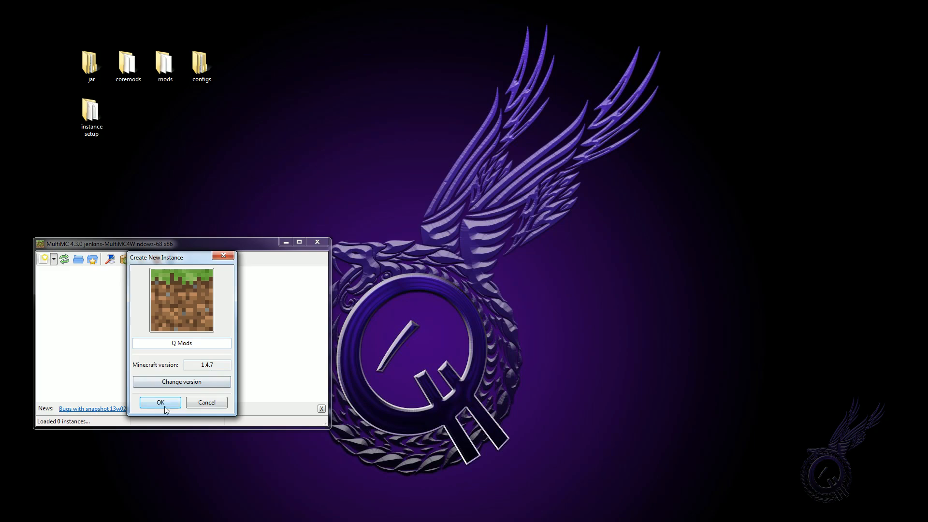
left_click(160, 403)
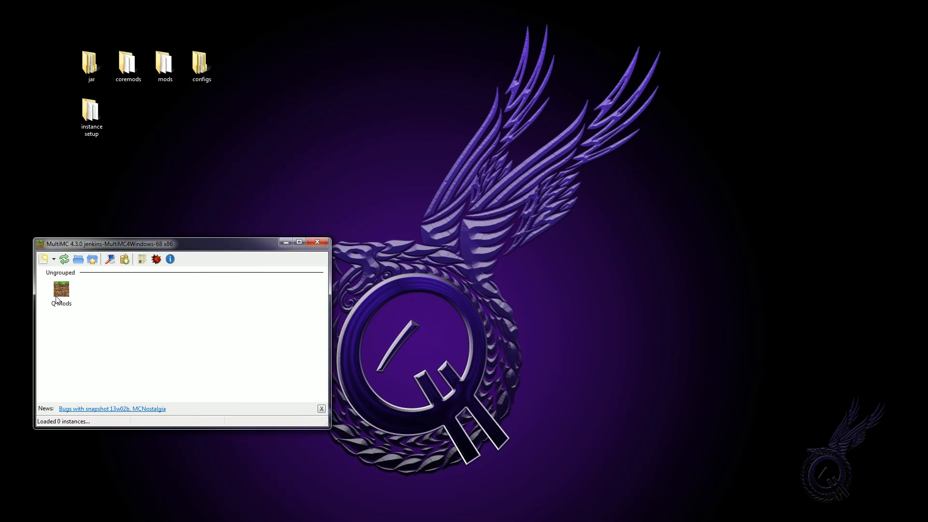
right_click(61, 293)
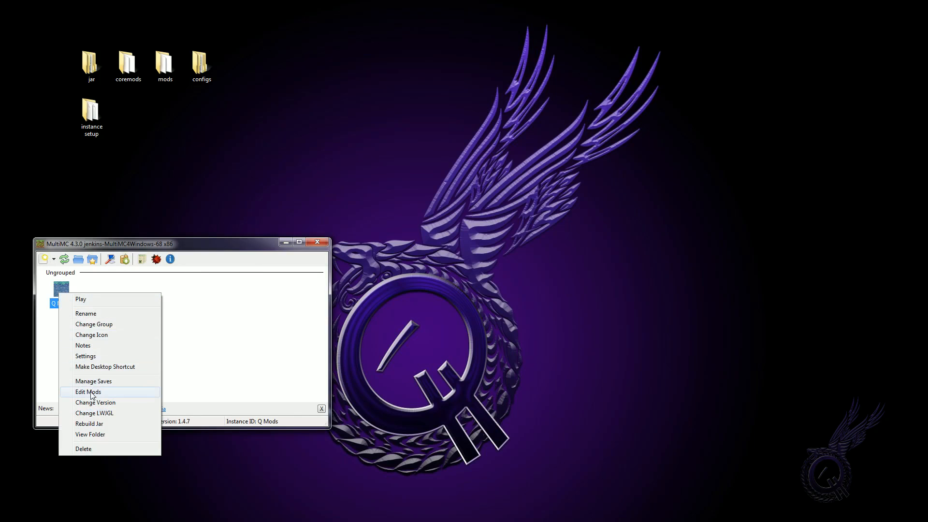
Add Forge 6.6.0.499 and OptiFine_1.4.6_HD_U_B4 to the Q Mods Minecraft.jar mods
left_click(88, 392)
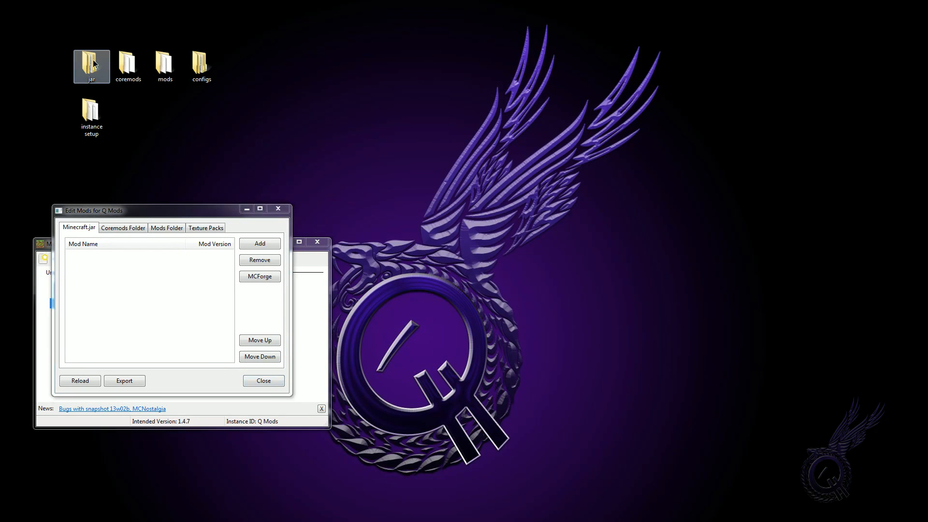
double_click(91, 61)
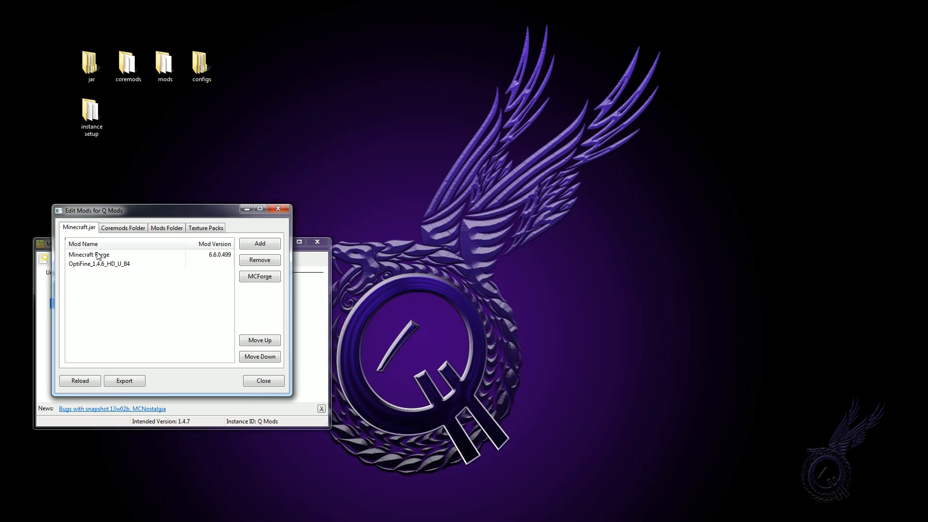
mouse_move(97, 268)
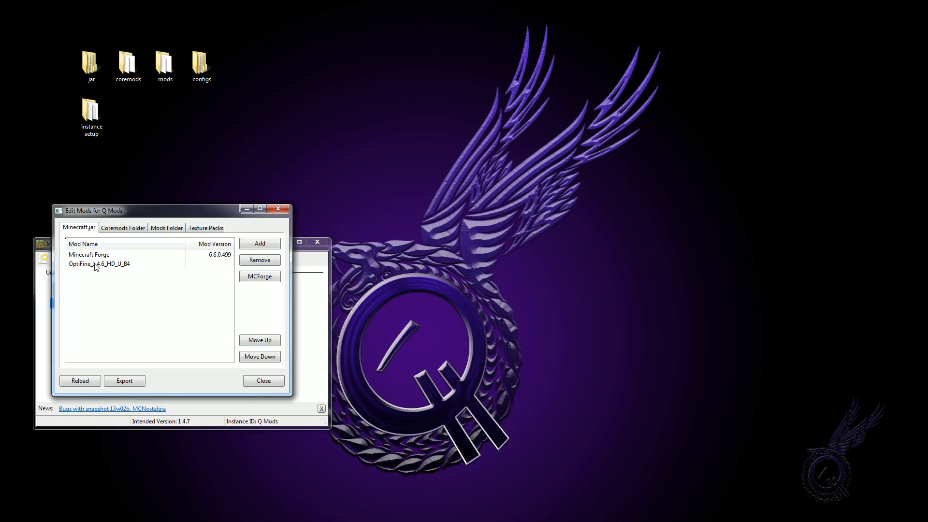
left_click(99, 263)
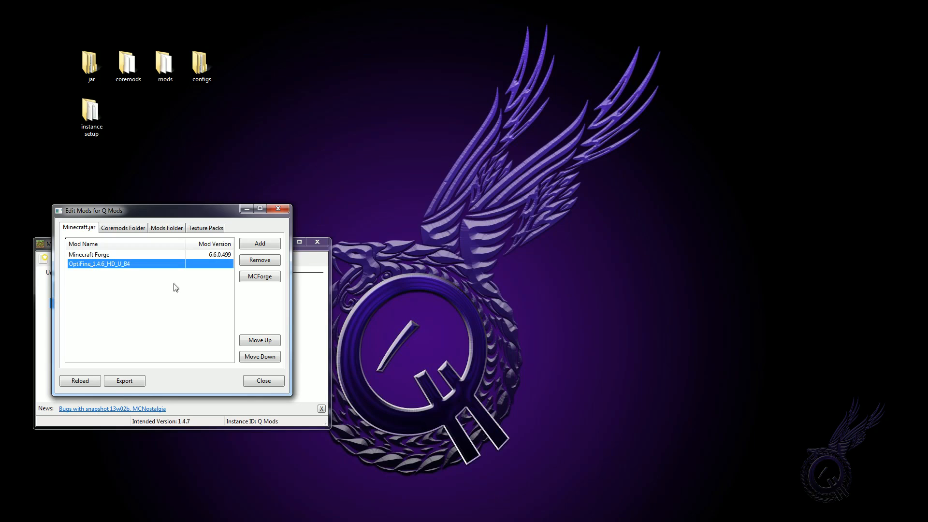
left_click(89, 255)
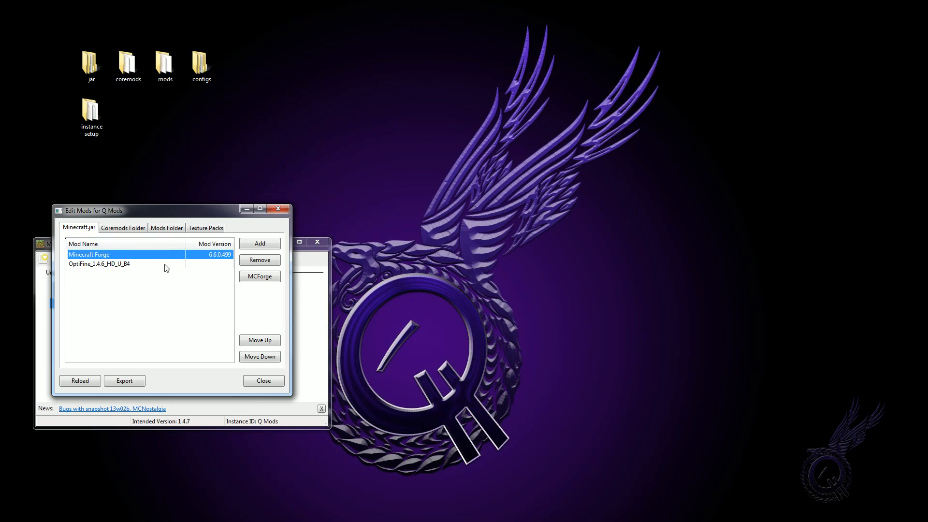
left_click(122, 227)
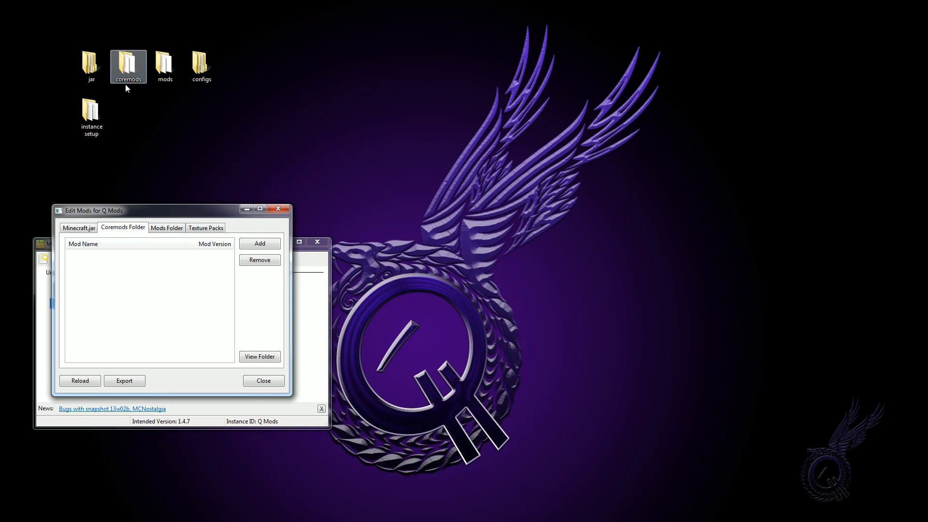
Add CodeChickenCore and NotEnoughItems jars as core mods and open the instance coremods folder
left_click(258, 356)
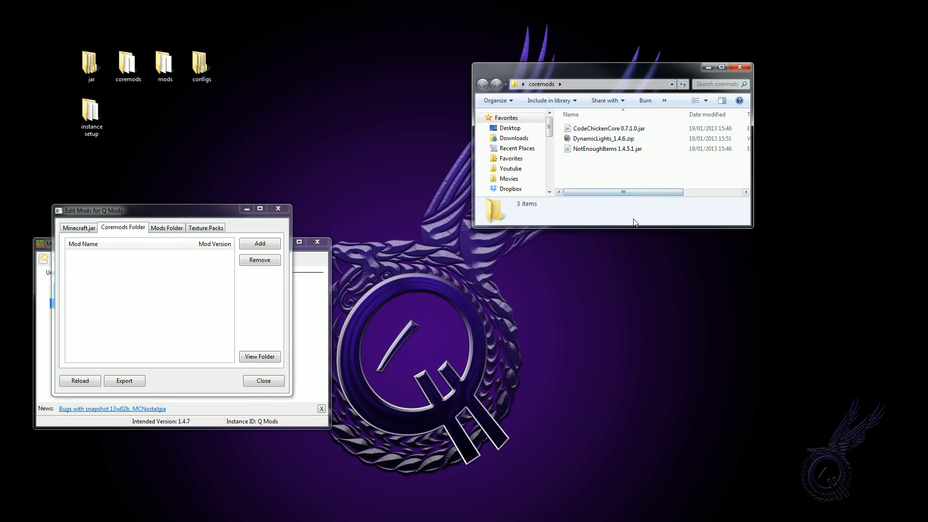
left_click(607, 148)
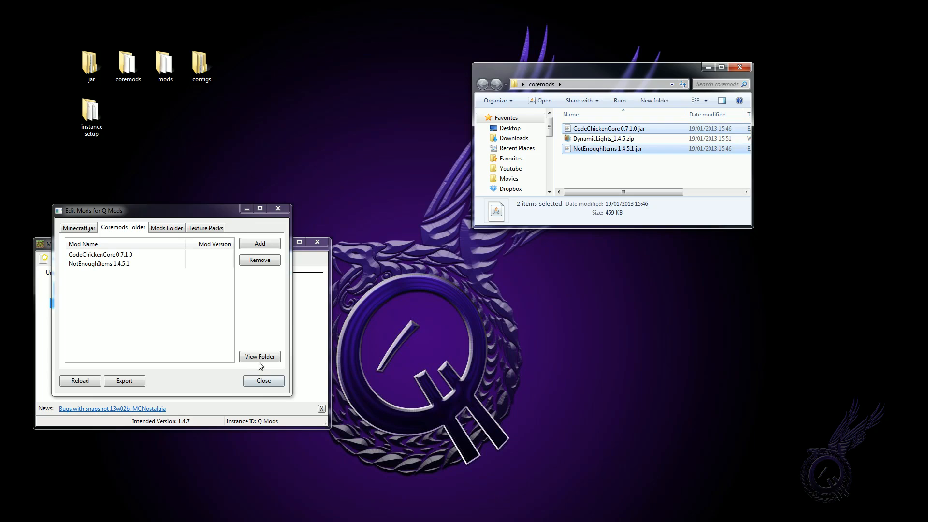
left_click(259, 357)
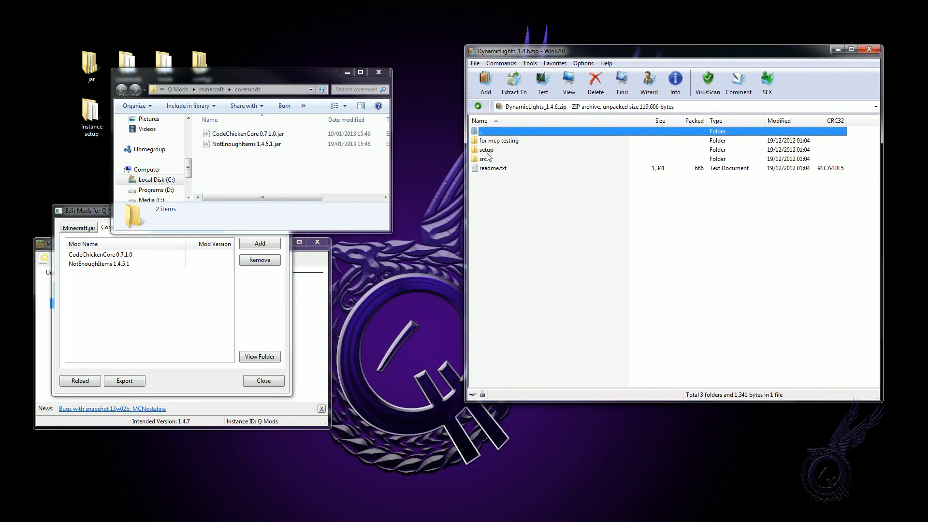
Extract DynamicLights_1.4.6.jar from the archive's setup/coremods into Q Mods and reload
double_click(486, 149)
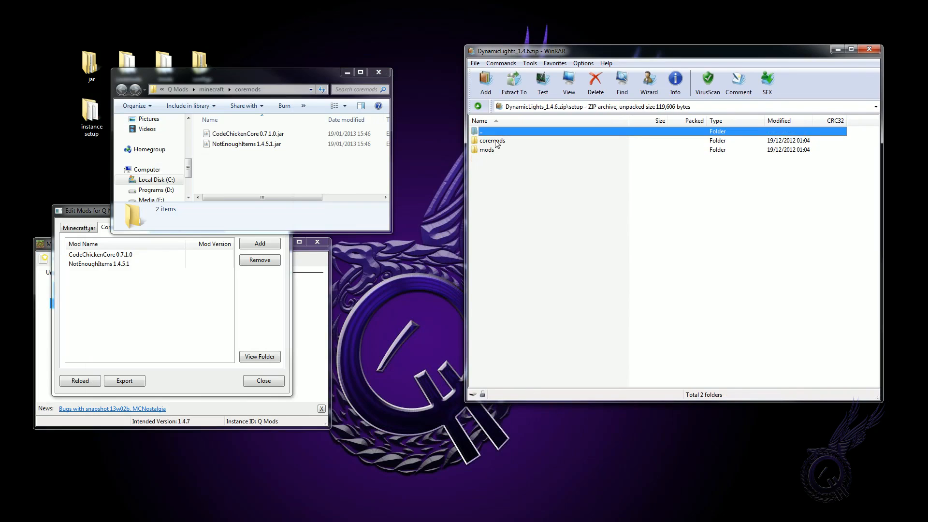
double_click(490, 140)
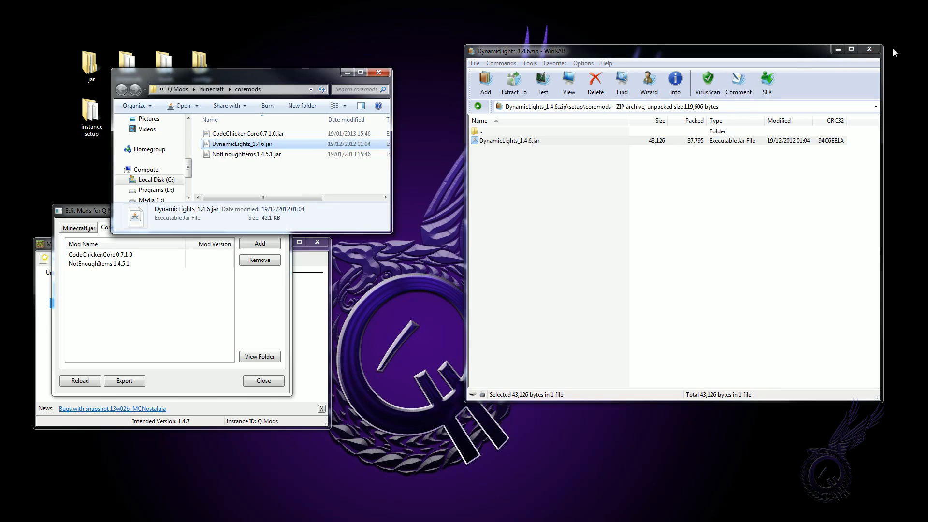
mouse_move(869, 50)
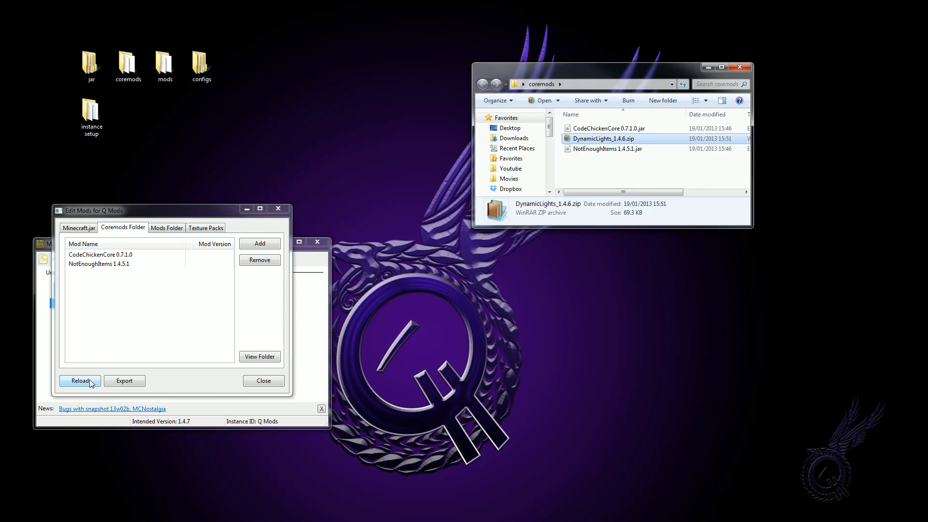
left_click(79, 380)
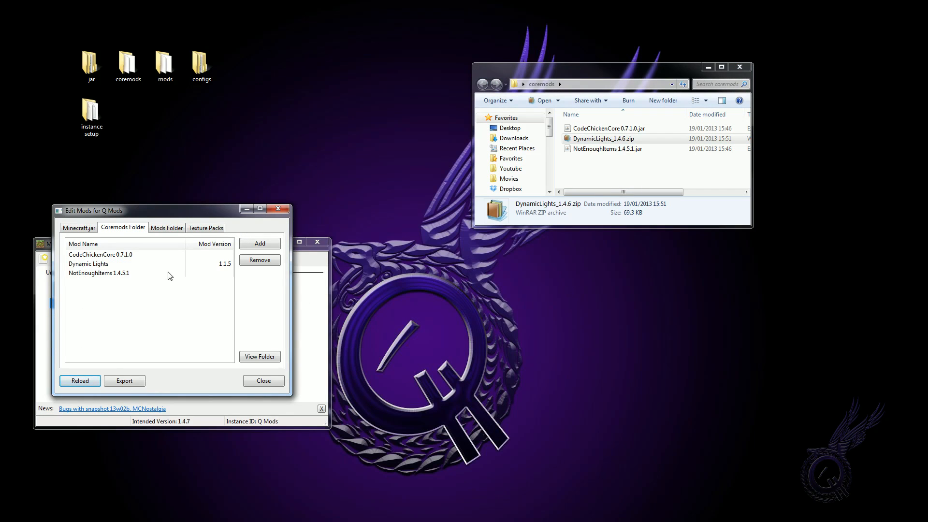
left_click(167, 227)
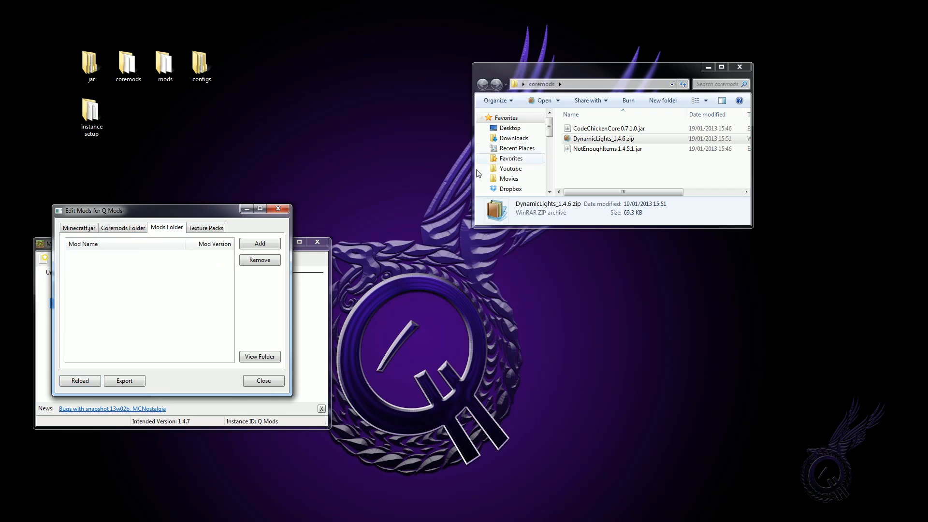
Select all the mod files in the enlarged desktop mods folder
left_click(739, 66)
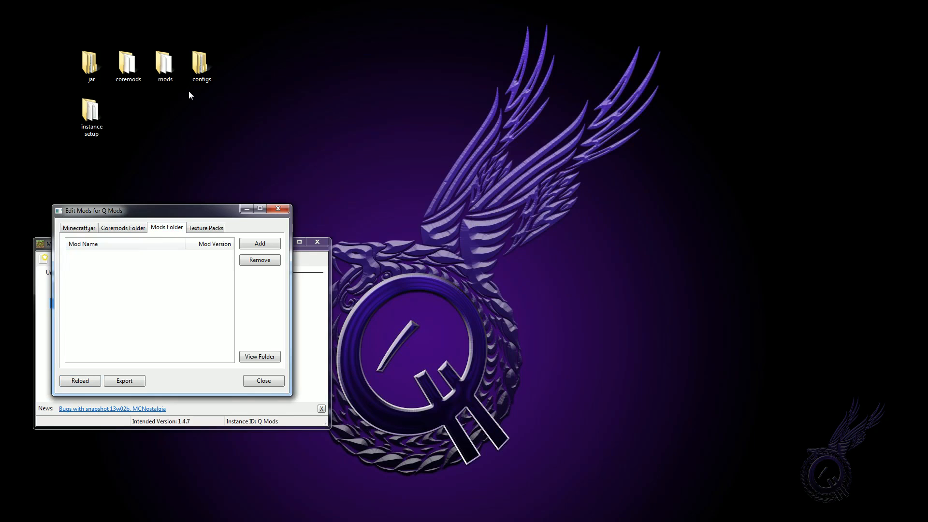
left_click(259, 356)
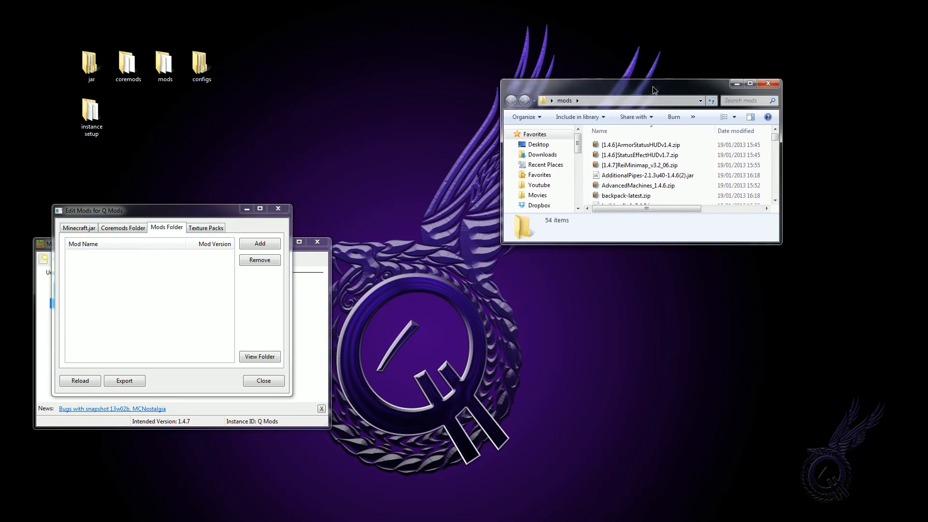
left_click_drag(653, 83, 715, 80)
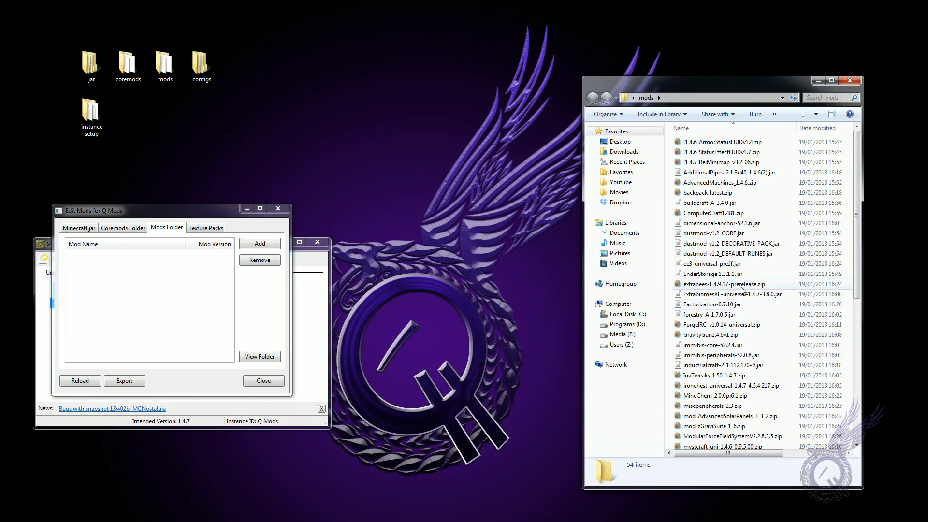
left_click(713, 264)
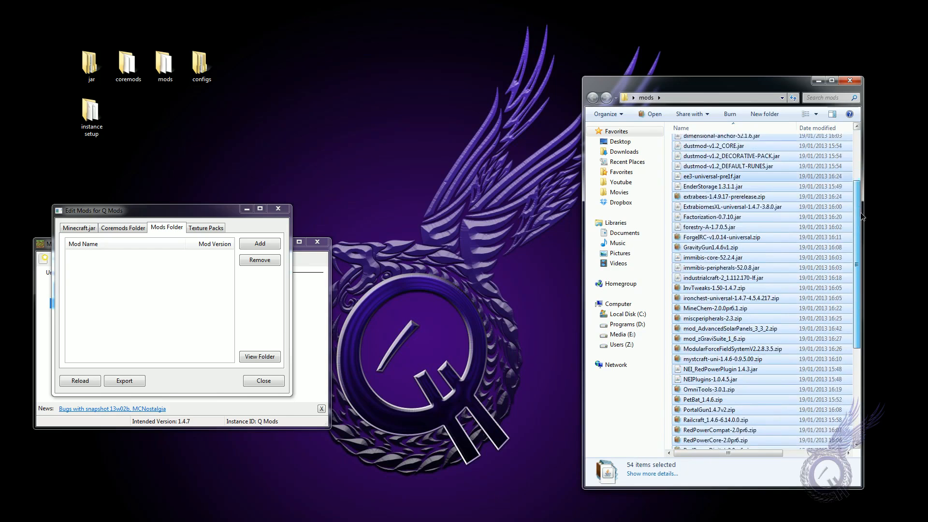
scroll("down", 3)
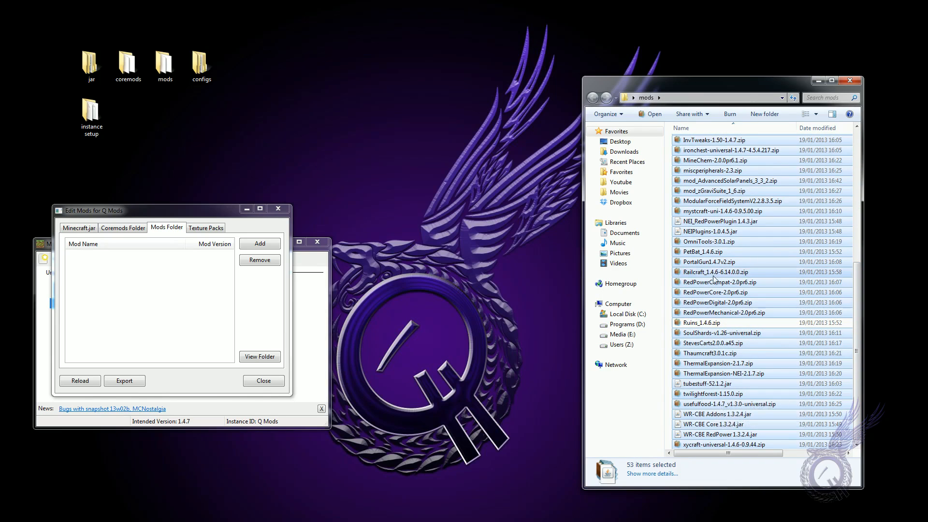
mouse_move(263, 420)
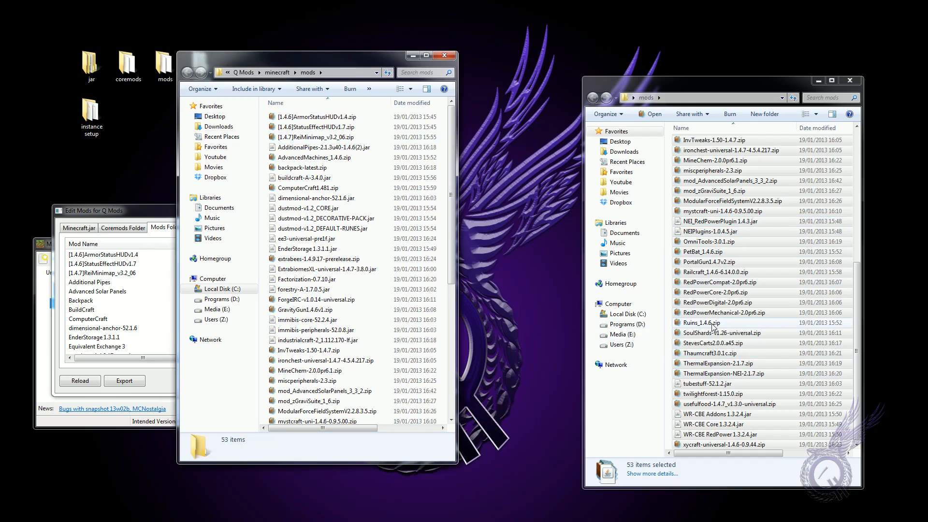
Open setup\mods inside Ruins_1.4.6.zip and select its resources folder and Ruins zip
double_click(707, 323)
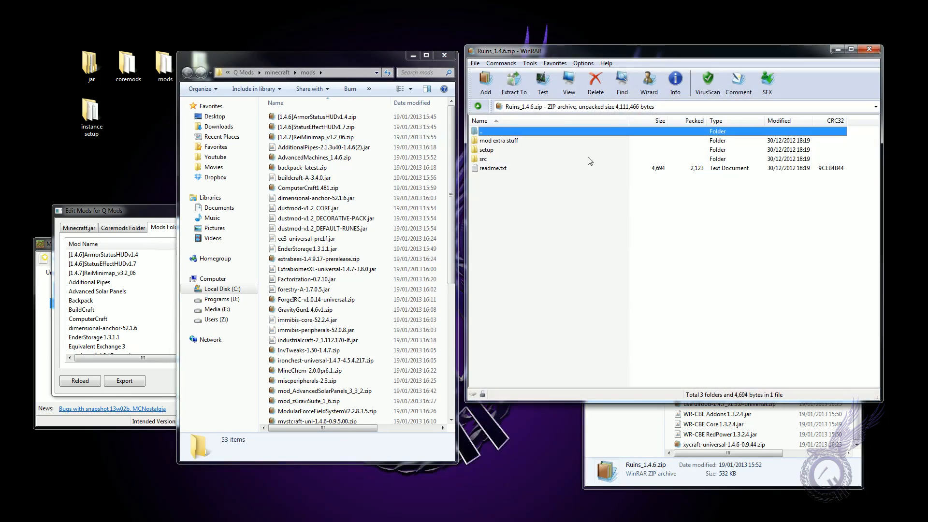
double_click(487, 149)
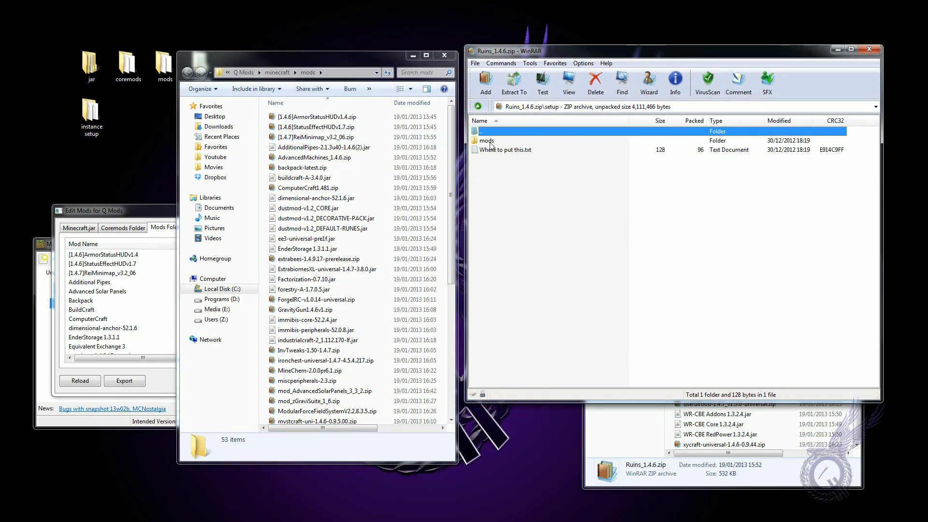
double_click(485, 140)
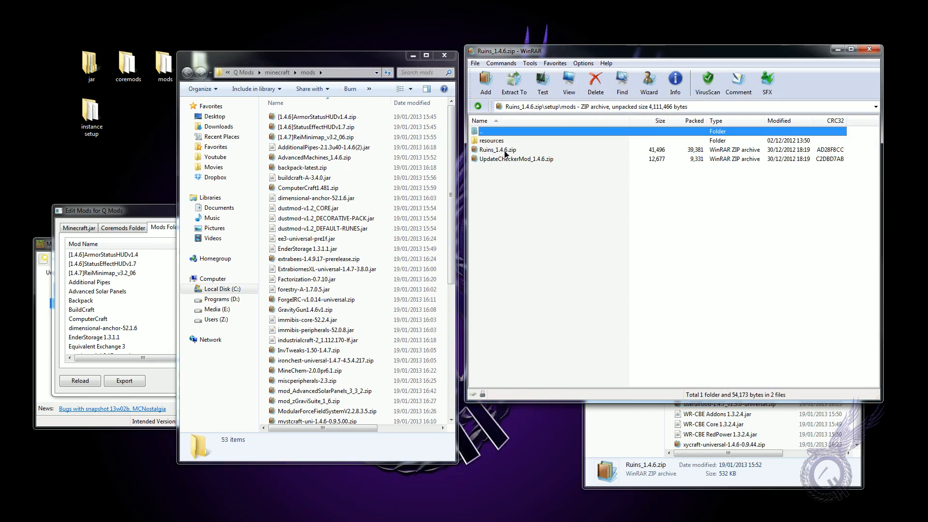
left_click(495, 141)
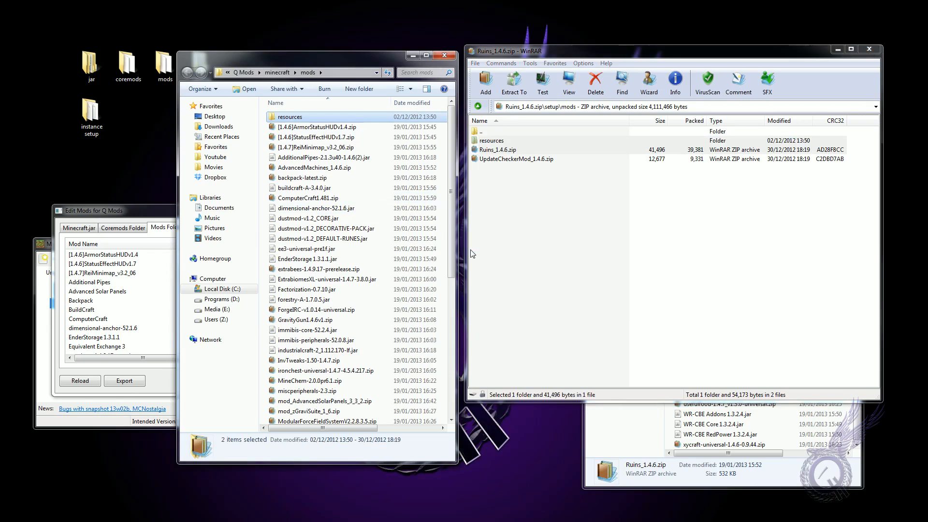
mouse_move(868, 49)
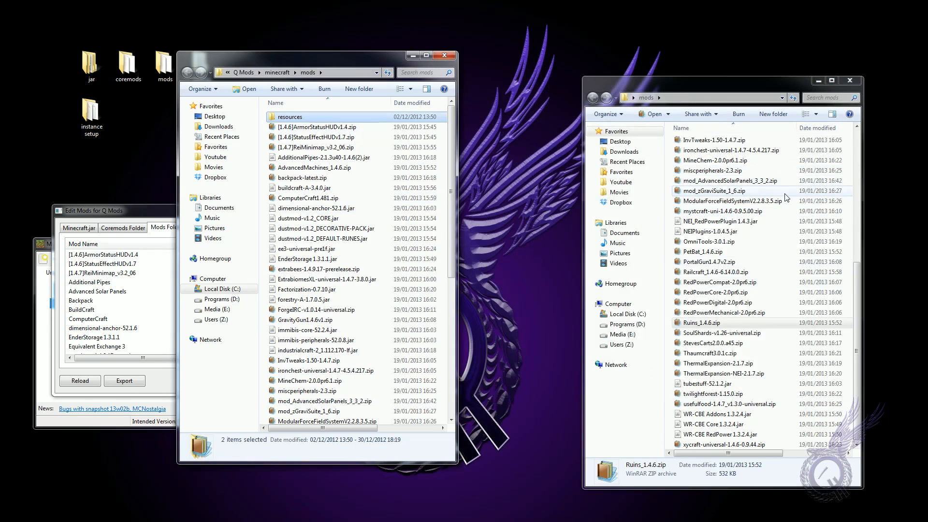
mouse_move(850, 81)
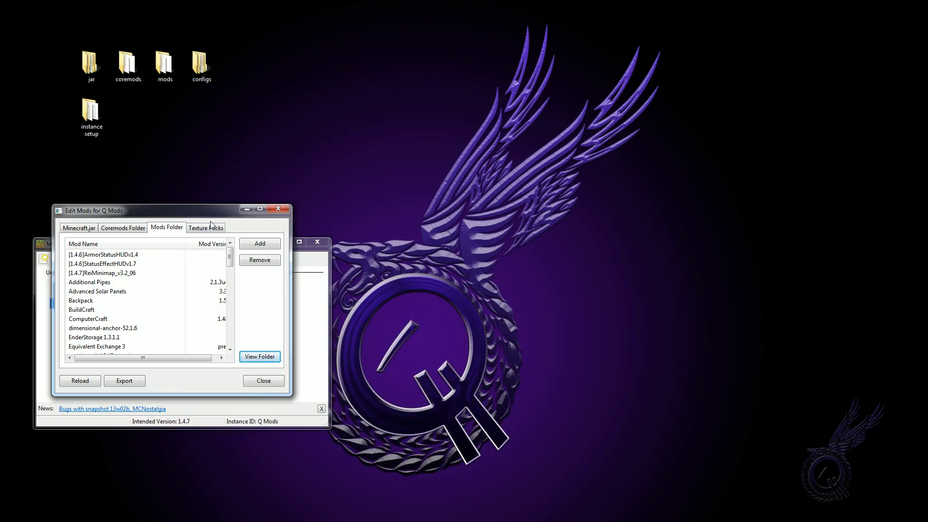
mouse_move(160, 260)
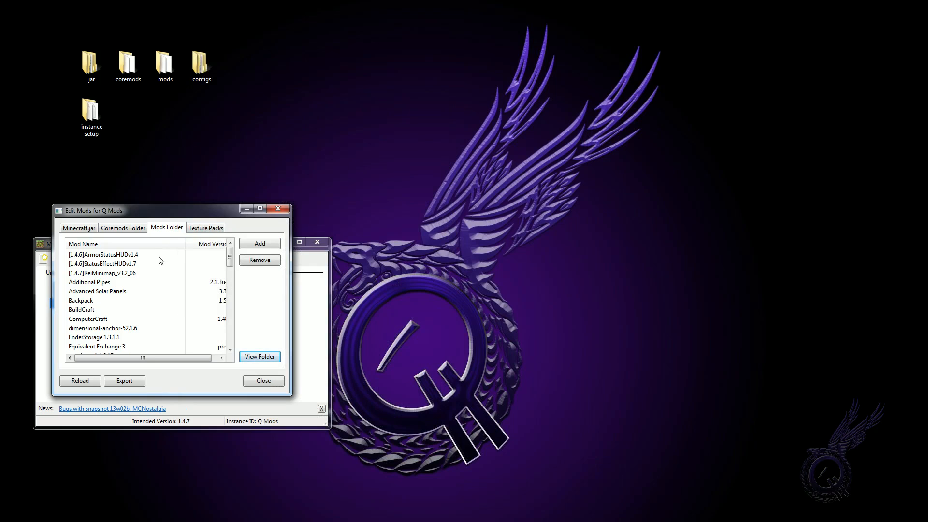
mouse_move(79, 380)
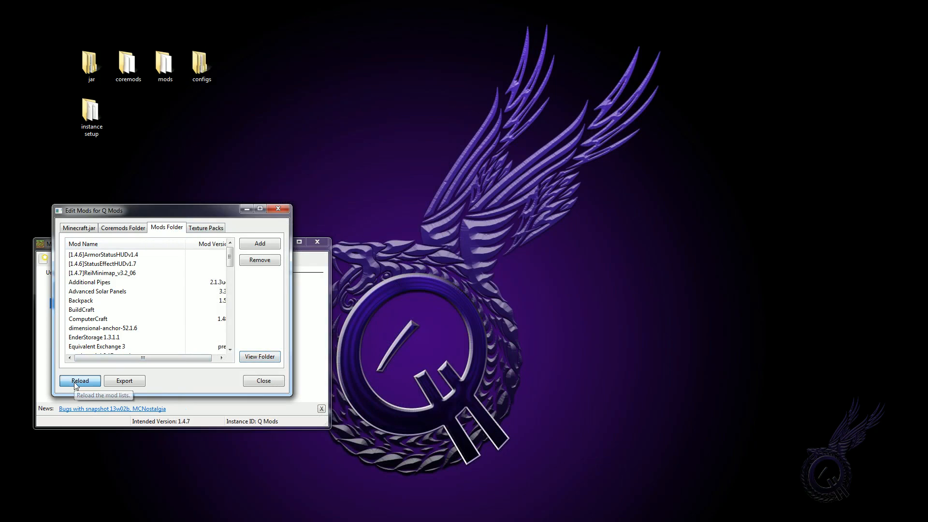
mouse_move(263, 380)
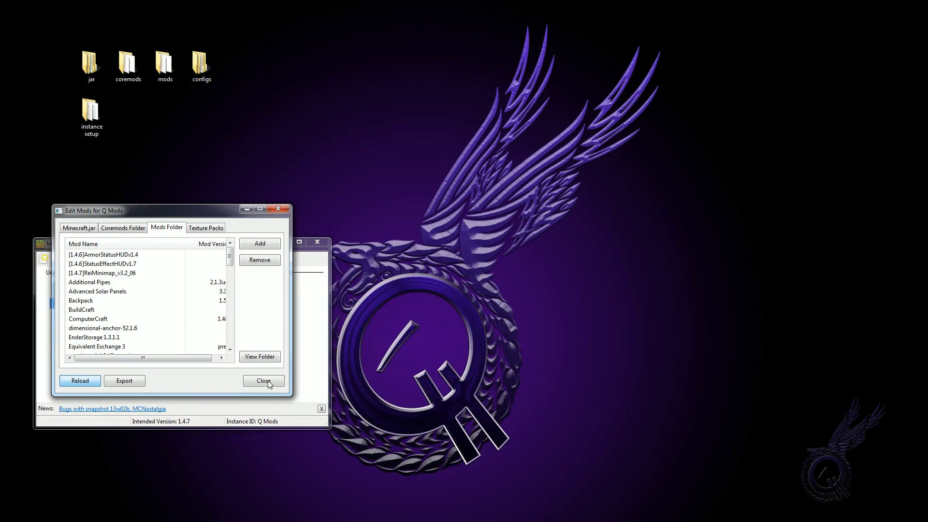
Check the Mods Folder list for Runic Spawning System, then close the mod editor
scroll("down", 3)
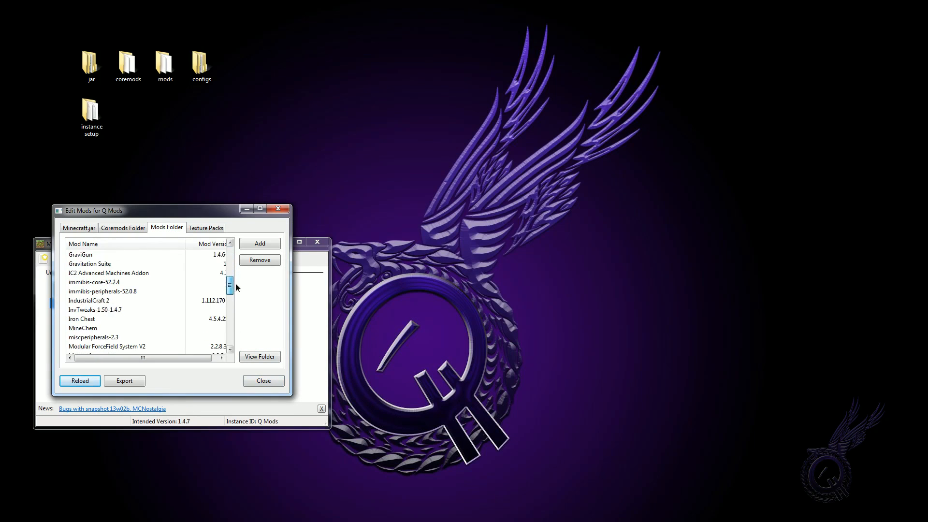
scroll("down", 3)
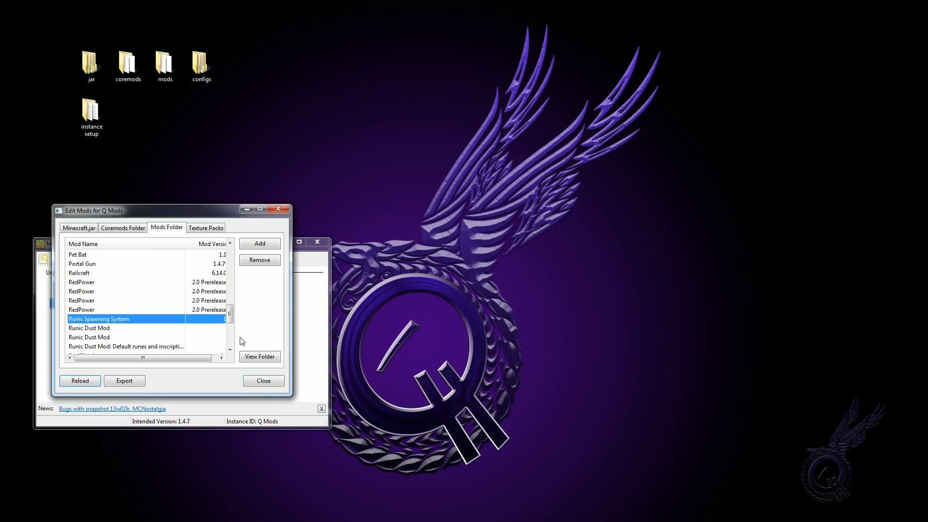
mouse_move(264, 380)
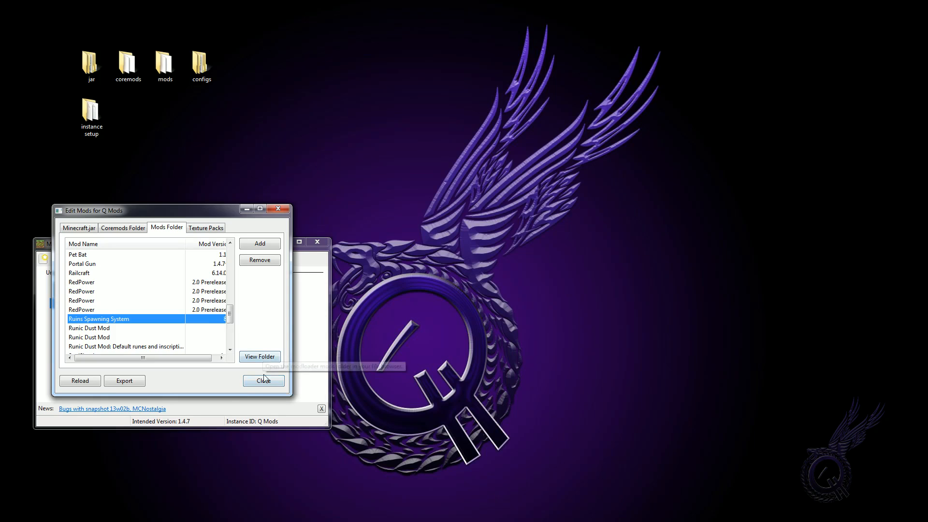
left_click(262, 380)
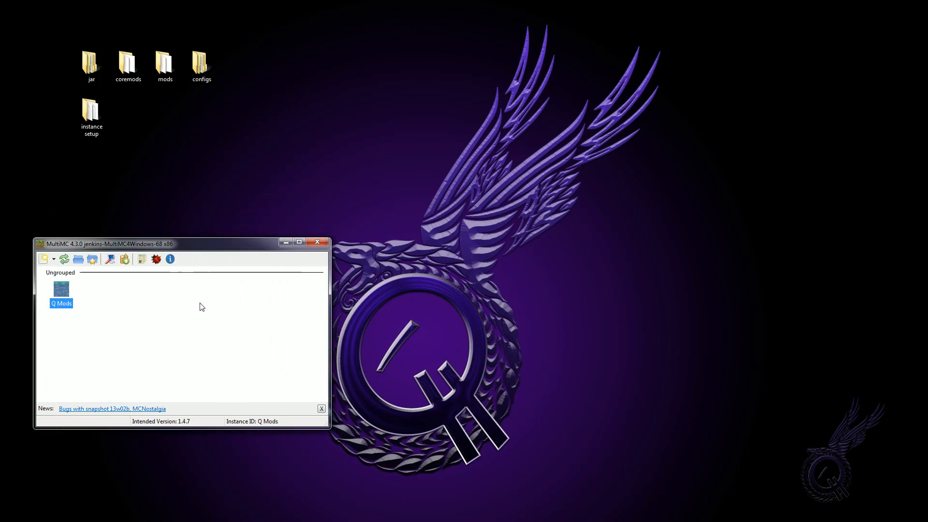
right_click(60, 293)
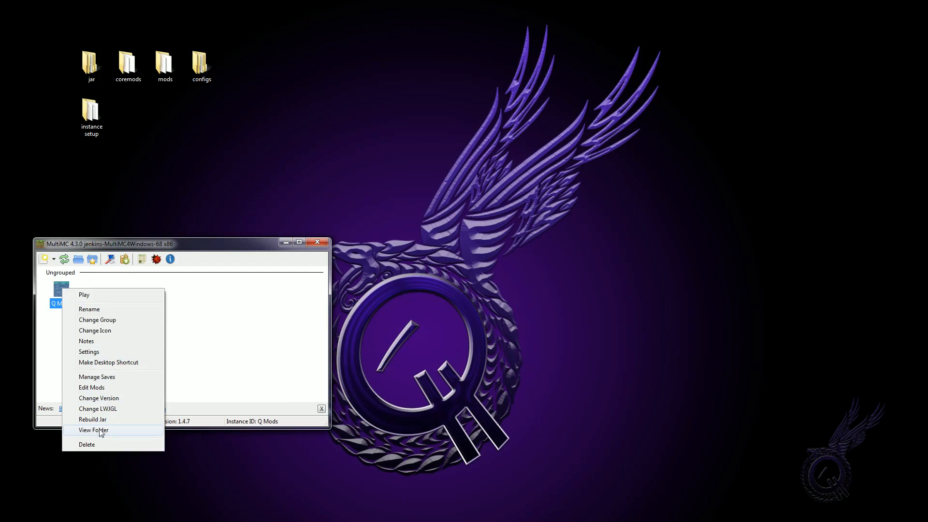
left_click(92, 430)
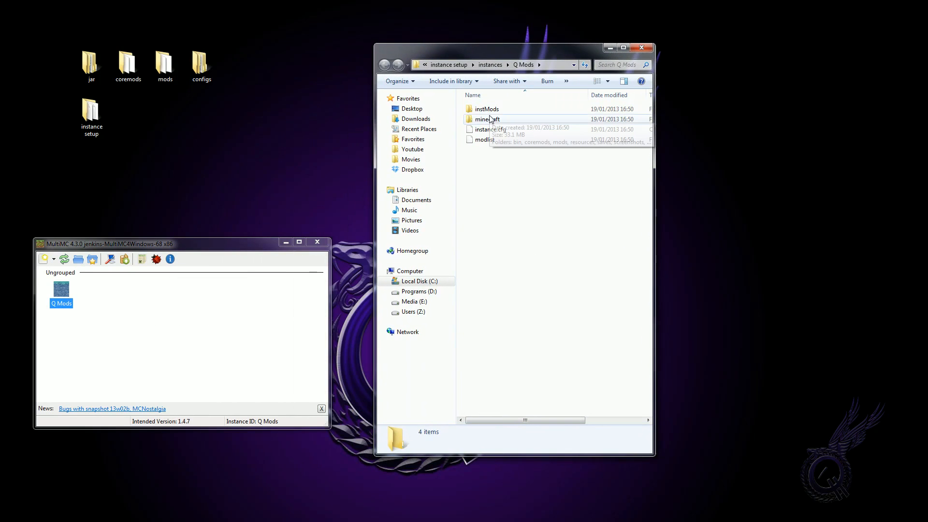
double_click(486, 119)
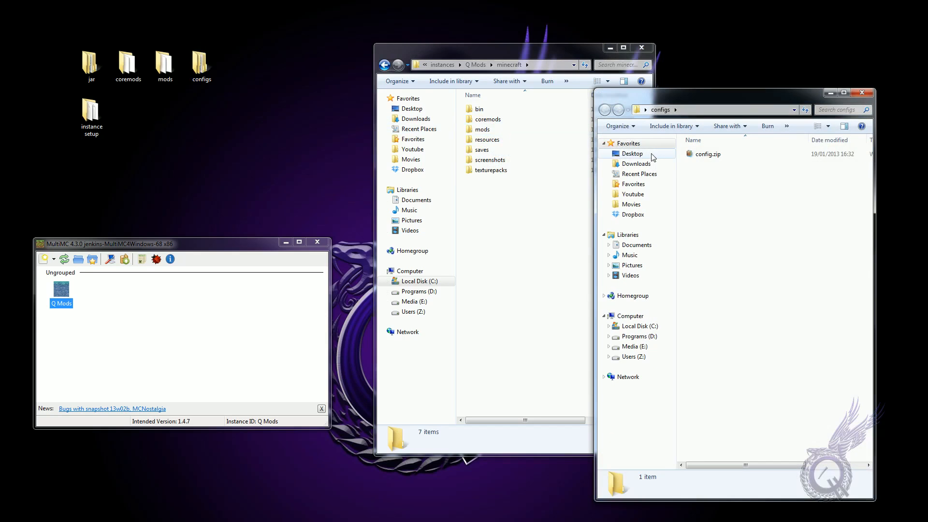
double_click(707, 154)
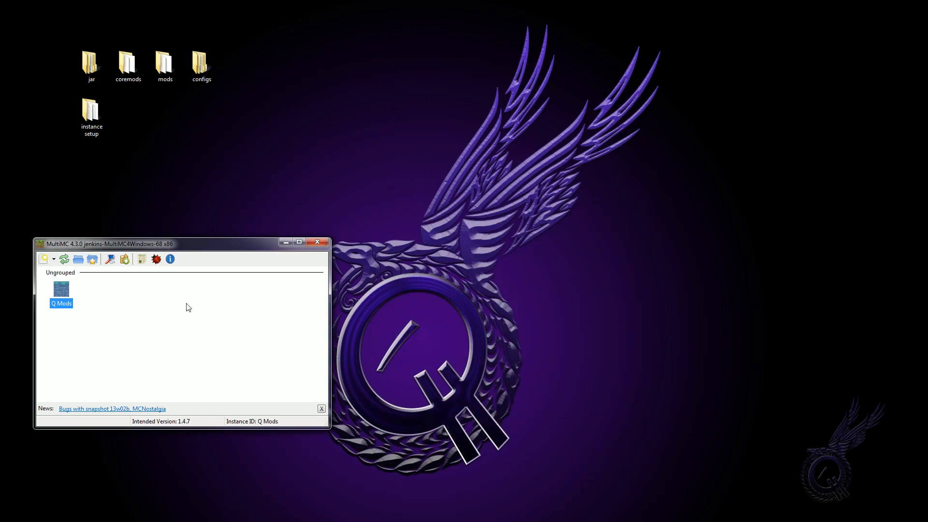
mouse_move(64, 296)
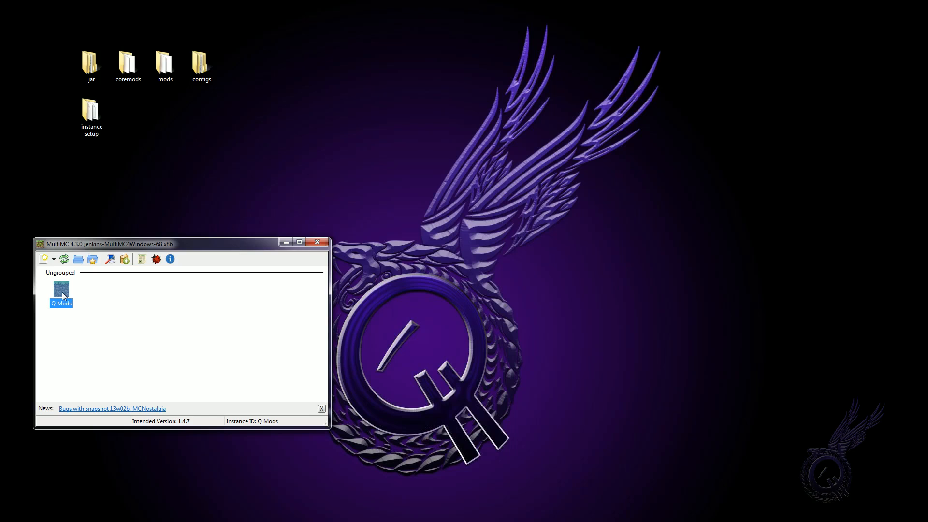
Launch the Q Mods instance to start Minecraft 1.4.7 with its 80 mods
left_click(202, 361)
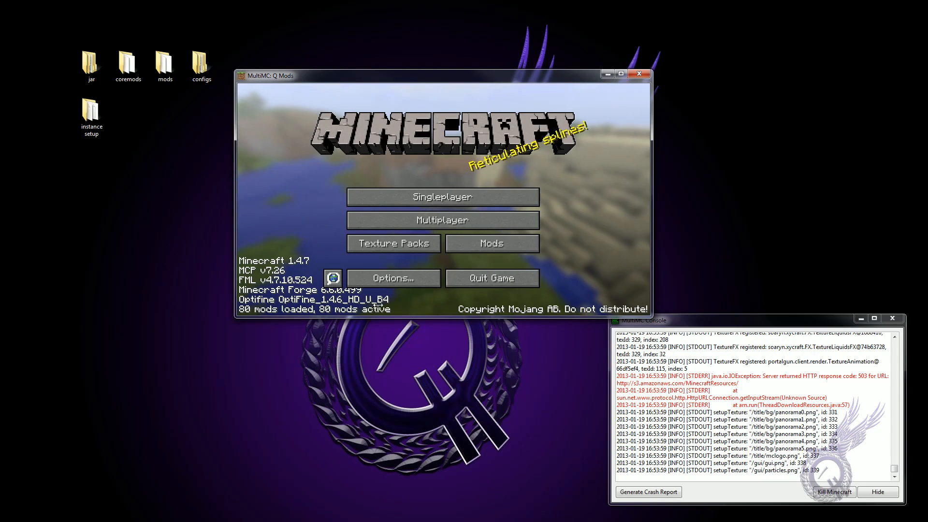
Create a Survival world with the default name 'New World' from Singleplayer and enter it
left_click(441, 197)
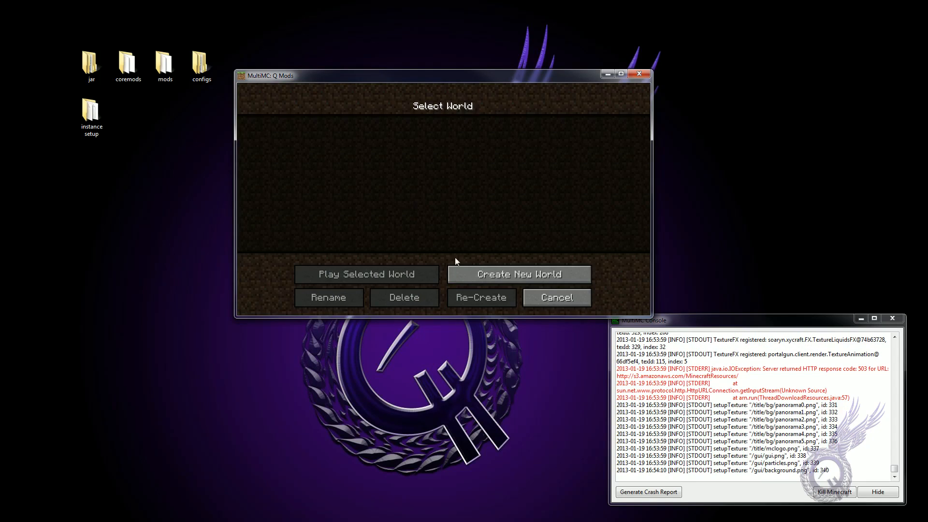
left_click(518, 273)
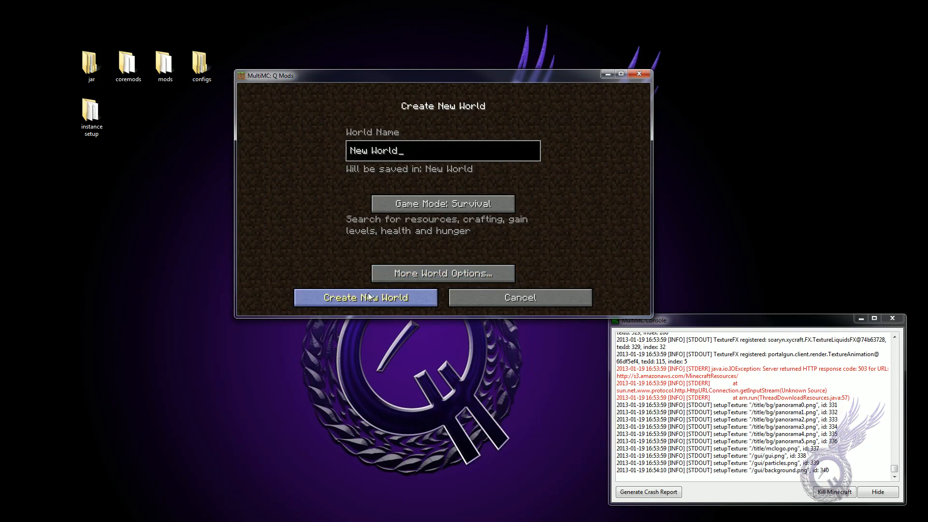
left_click(365, 297)
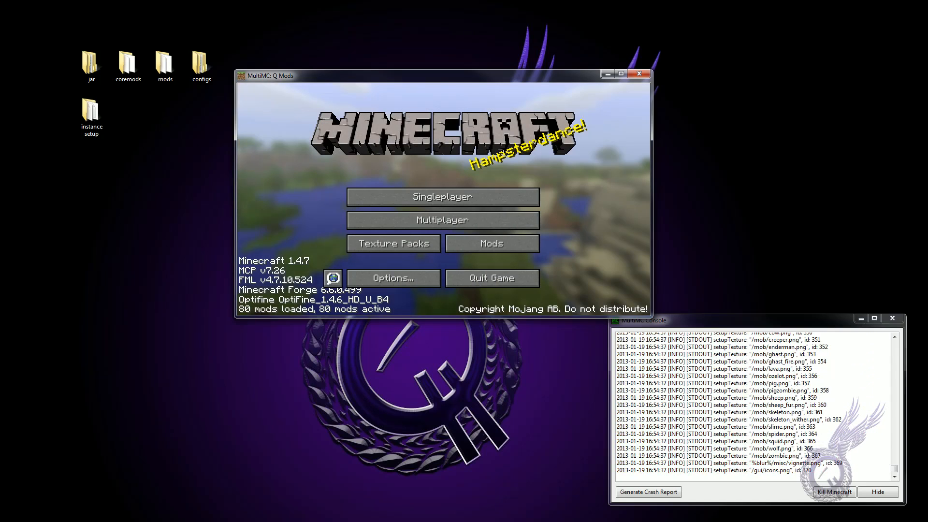
left_click(442, 197)
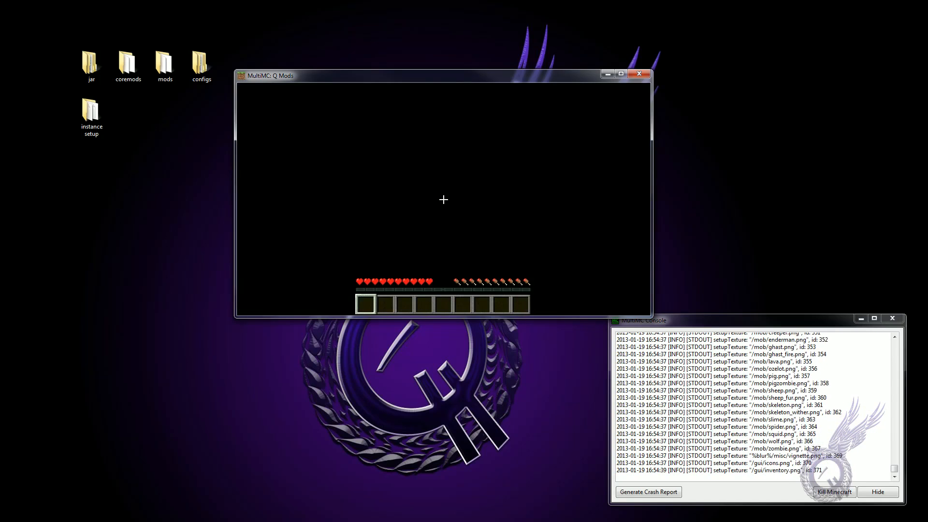